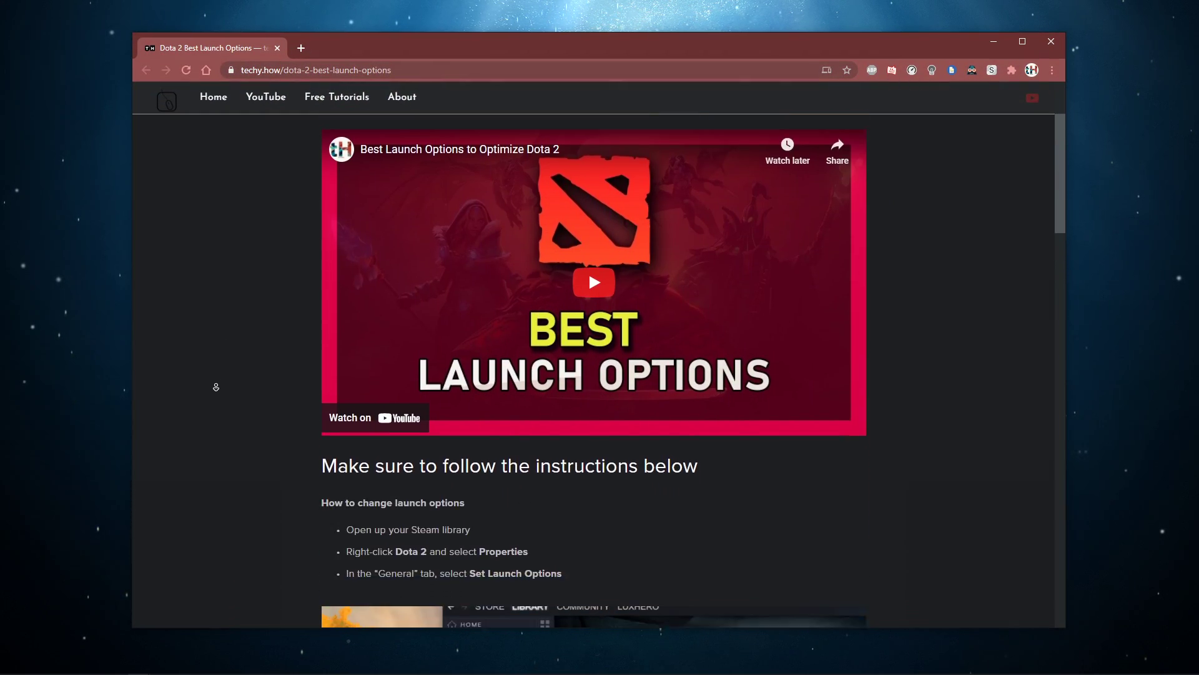
Step: Scroll the techy.how article down to the Steam launch options steps and list
{"action": "scroll", "scroll_direction": "down", "scroll_amount": 3}
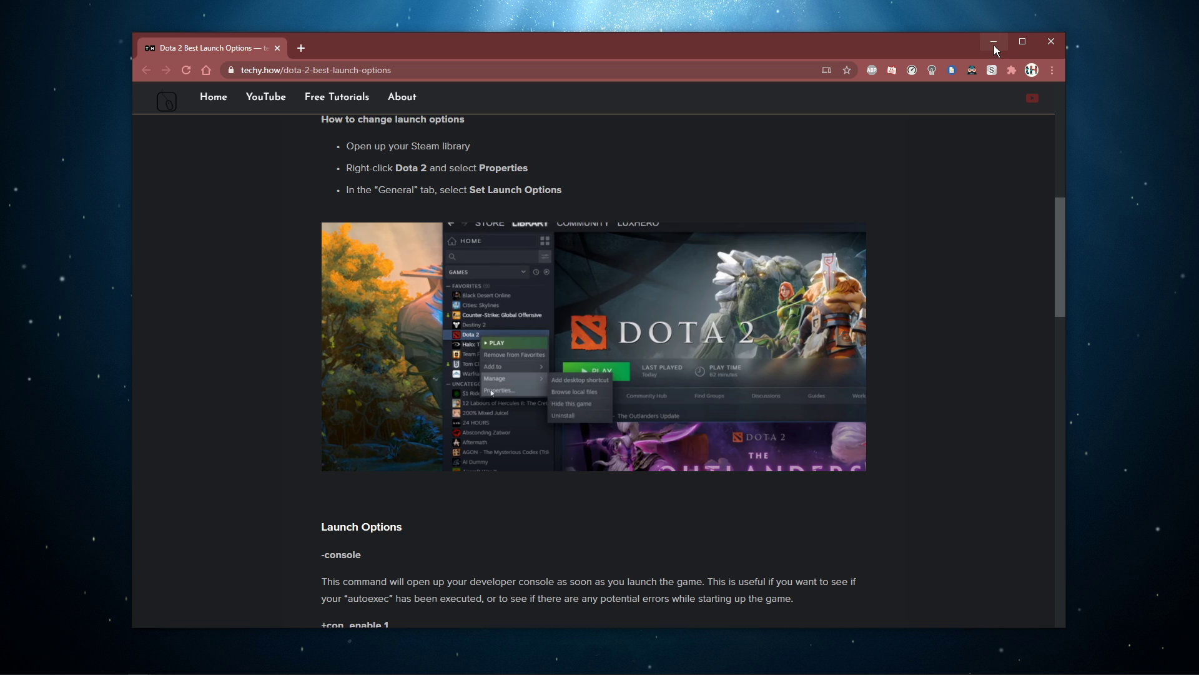
Step: Minimize Chrome and open Dota 2's Properties from its Steam library context menu
{"action": "left_click", "coordinate": [992, 42]}
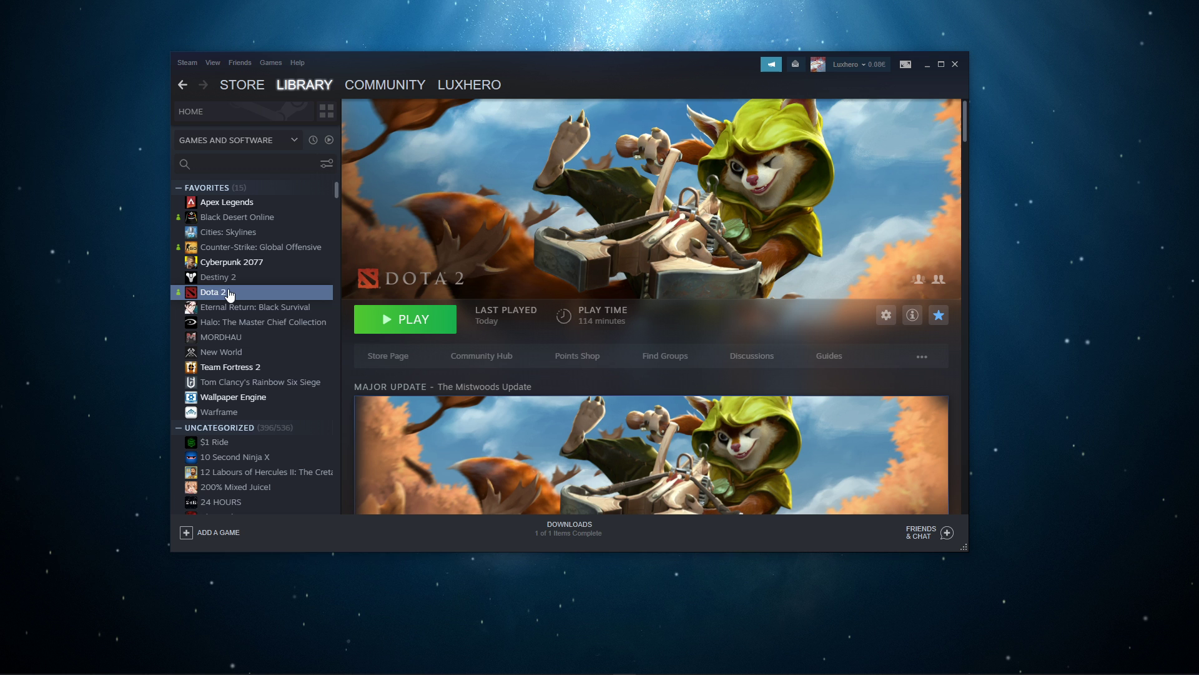
{"action": "left_click", "coordinate": [885, 315]}
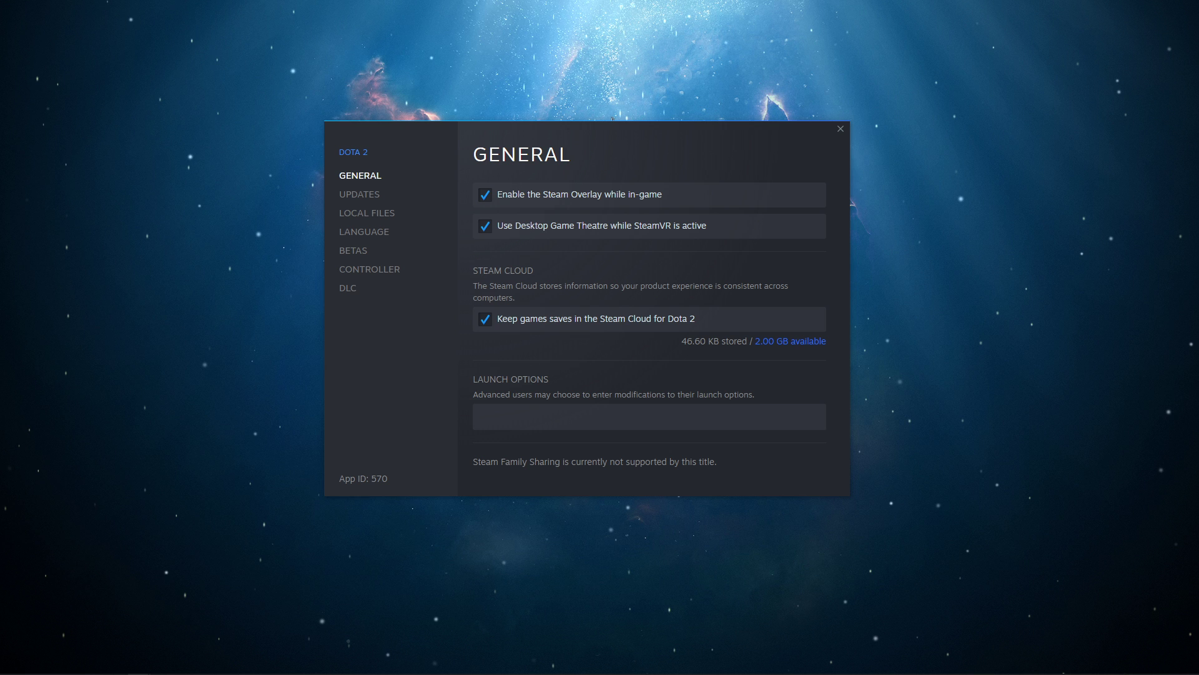
Step: Enter '-console +con_enable 1 -novid' in the Launch Options field
{"action": "left_click", "coordinate": [647, 416]}
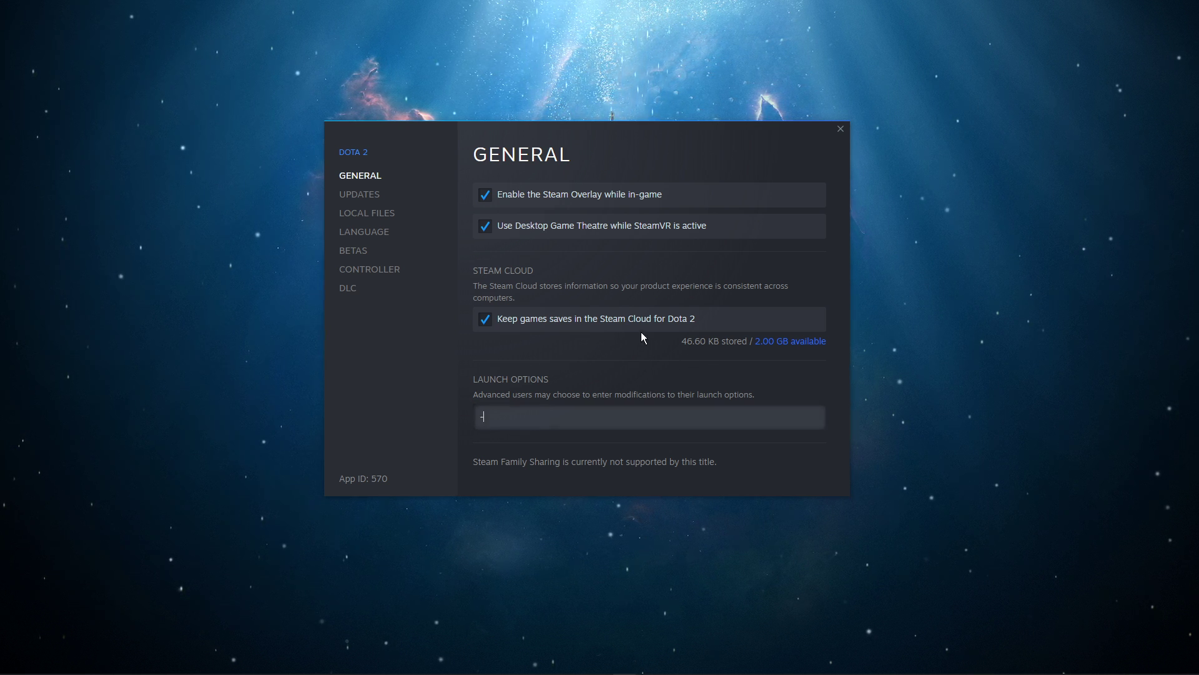
{"action": "type", "text": "-console"}
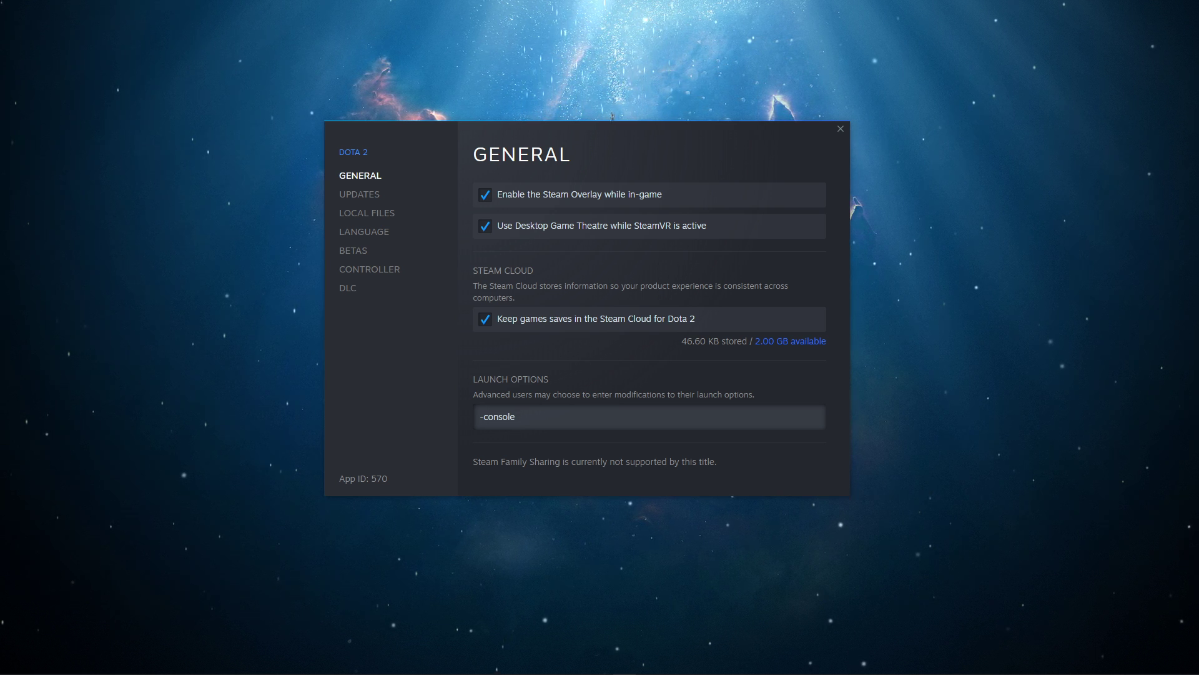
{"action": "type", "text": "+con_enable 1"}
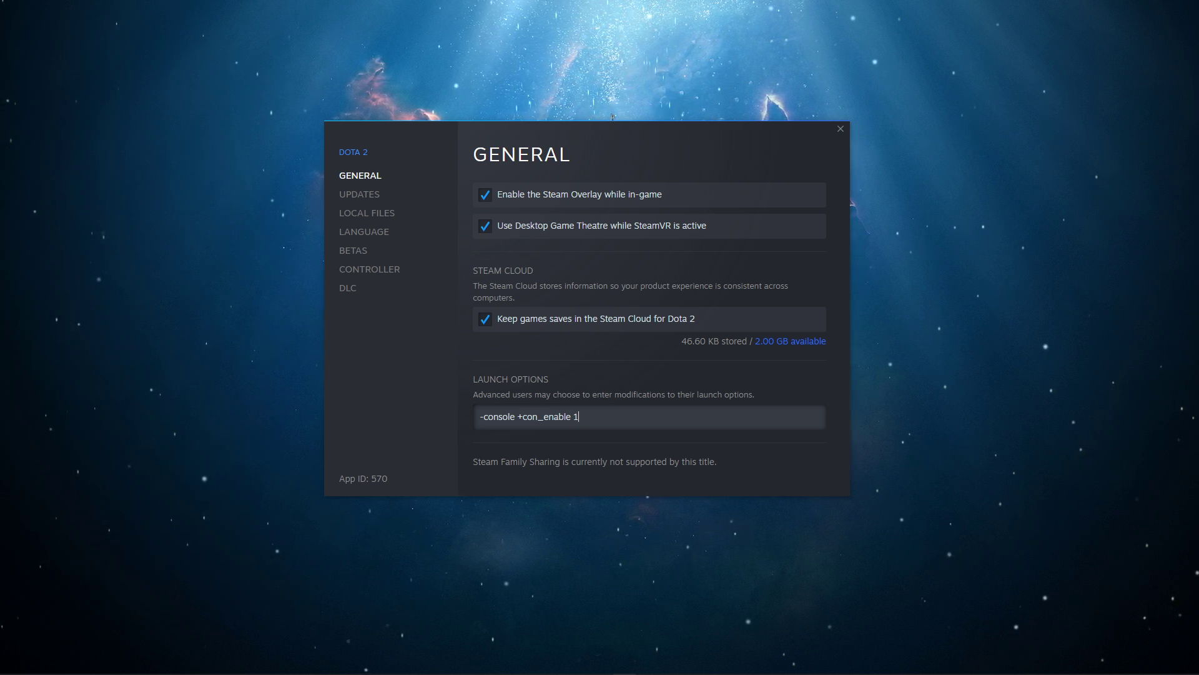
{"action": "type", "text": "-novid"}
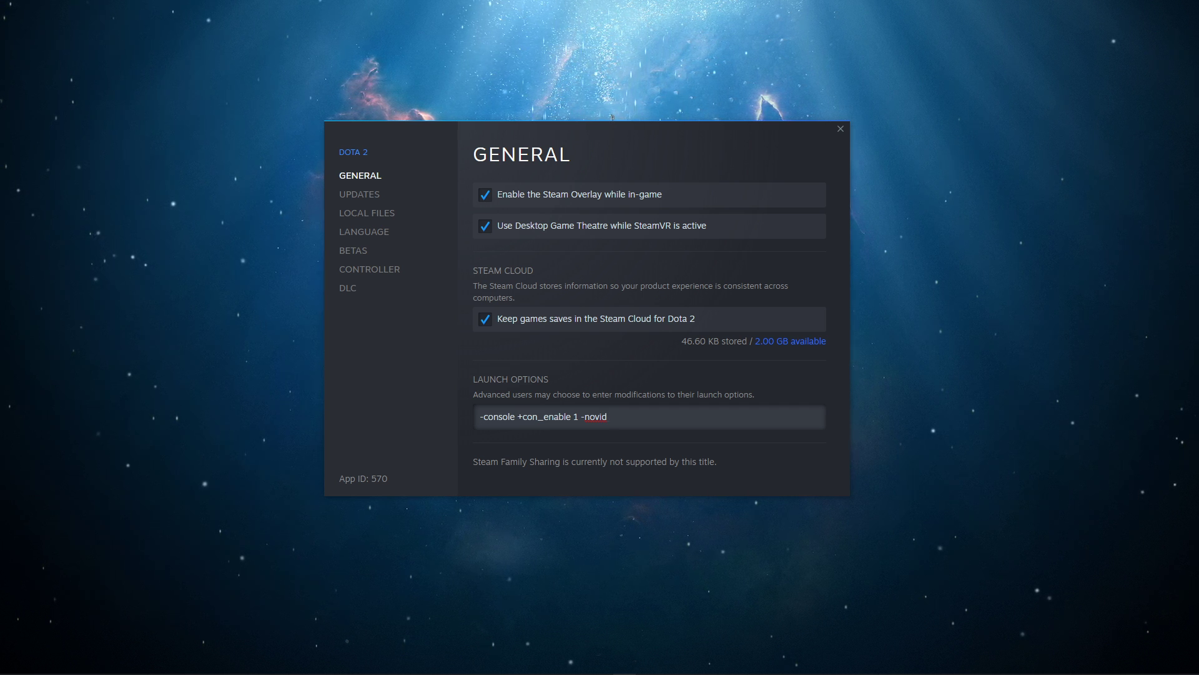
Step: Append '-high -useforcedmparms -noforcemaccel -noforcemspd -autoconfig -map dota -dx9' to the launch options
{"action": "type", "text": "-"}
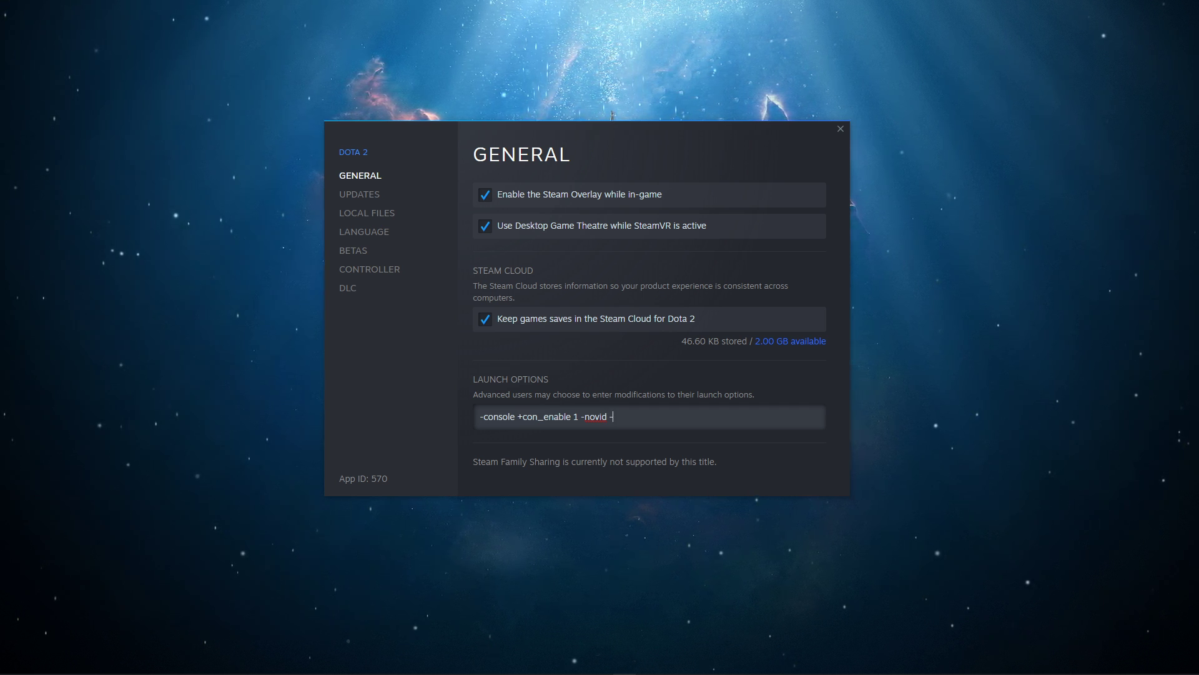
{"action": "type", "text": "high -useforcedmparms -noforcemaccel -noforcemspd"}
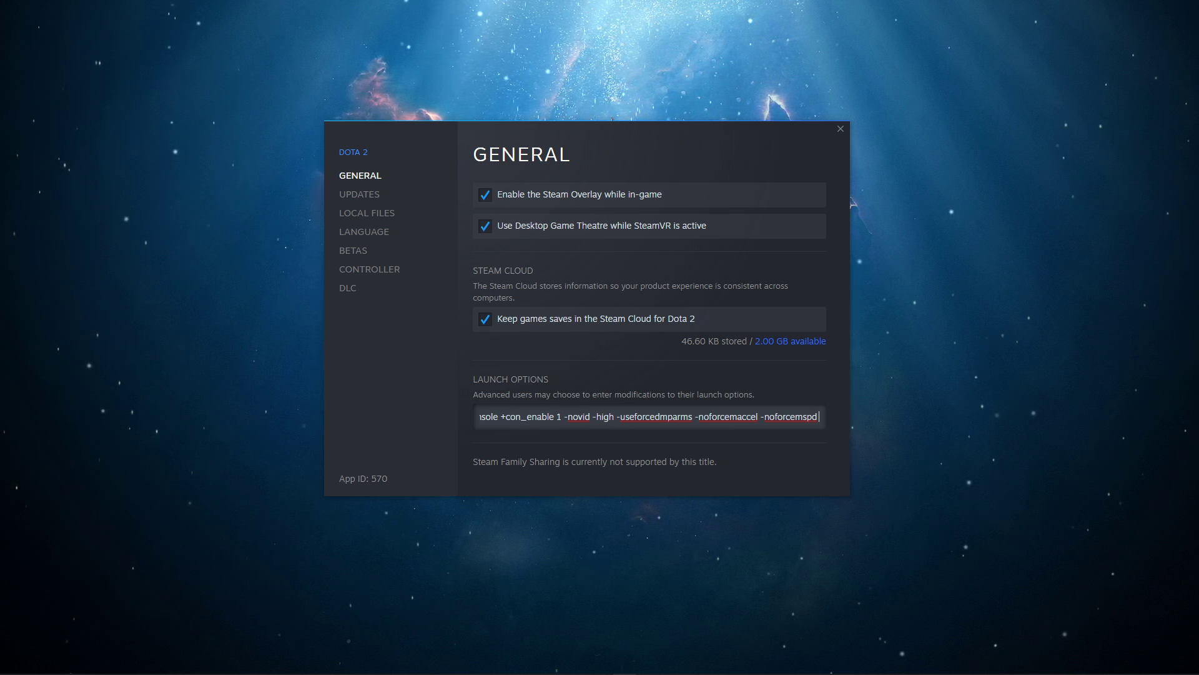
{"action": "type", "text": "-autod"}
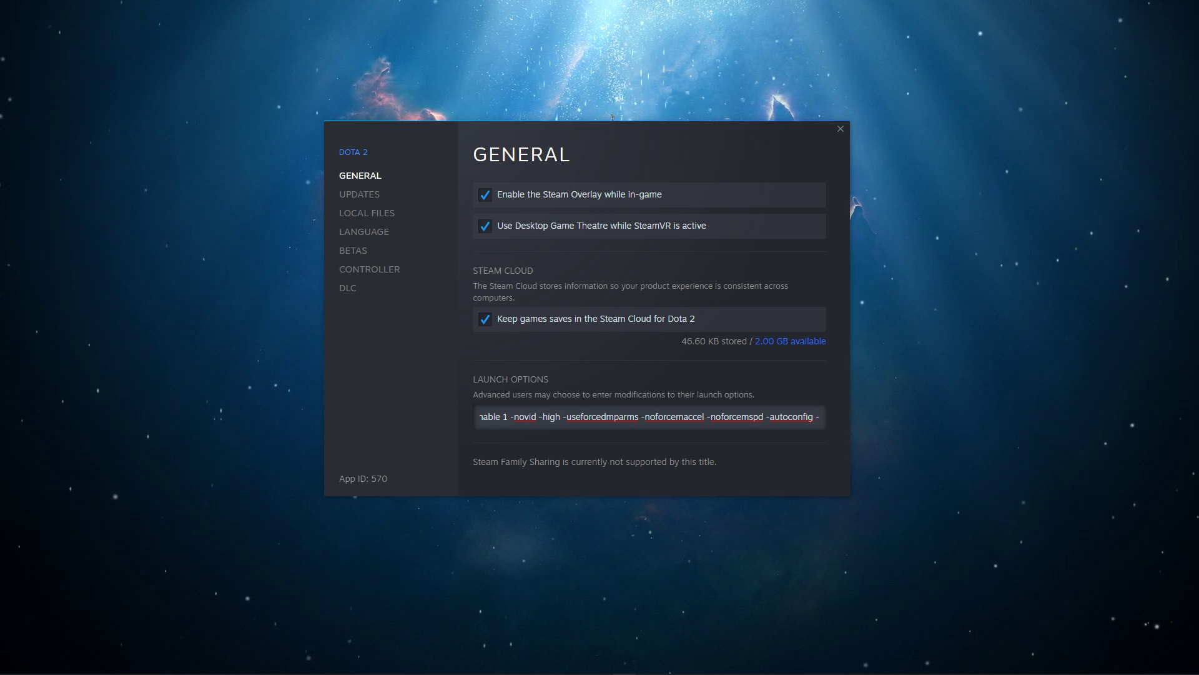
{"action": "type", "text": "-map dota"}
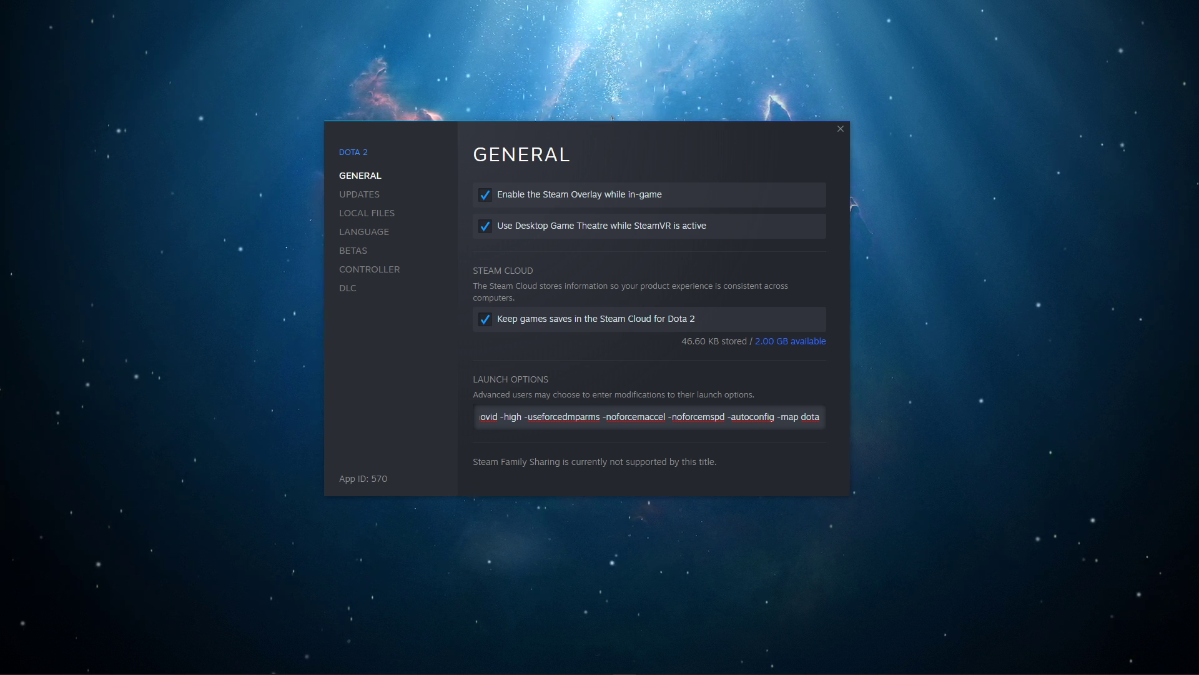
{"action": "type", "text": "-dx9"}
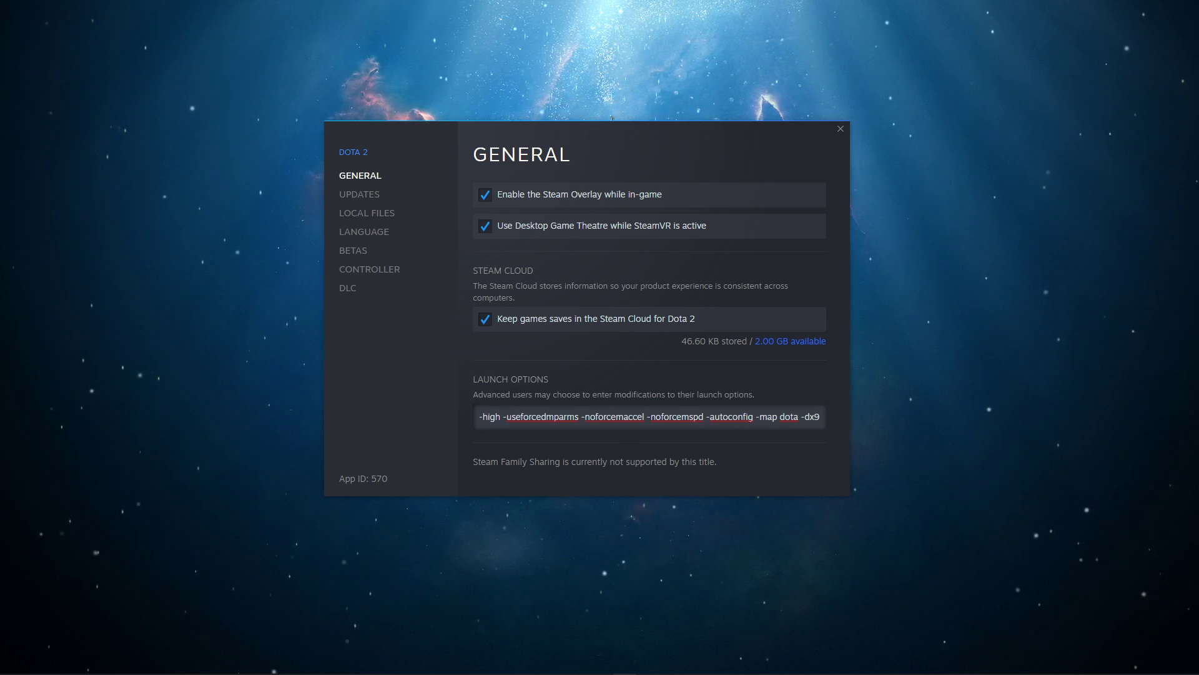
Step: Append the HUD flip, minimap hero size 1000, ping duration 3 and fps_max 300 options
{"action": "left_click", "coordinate": [804, 417]}
{"action": "type", "text": " +dota_hud_flip 1"}
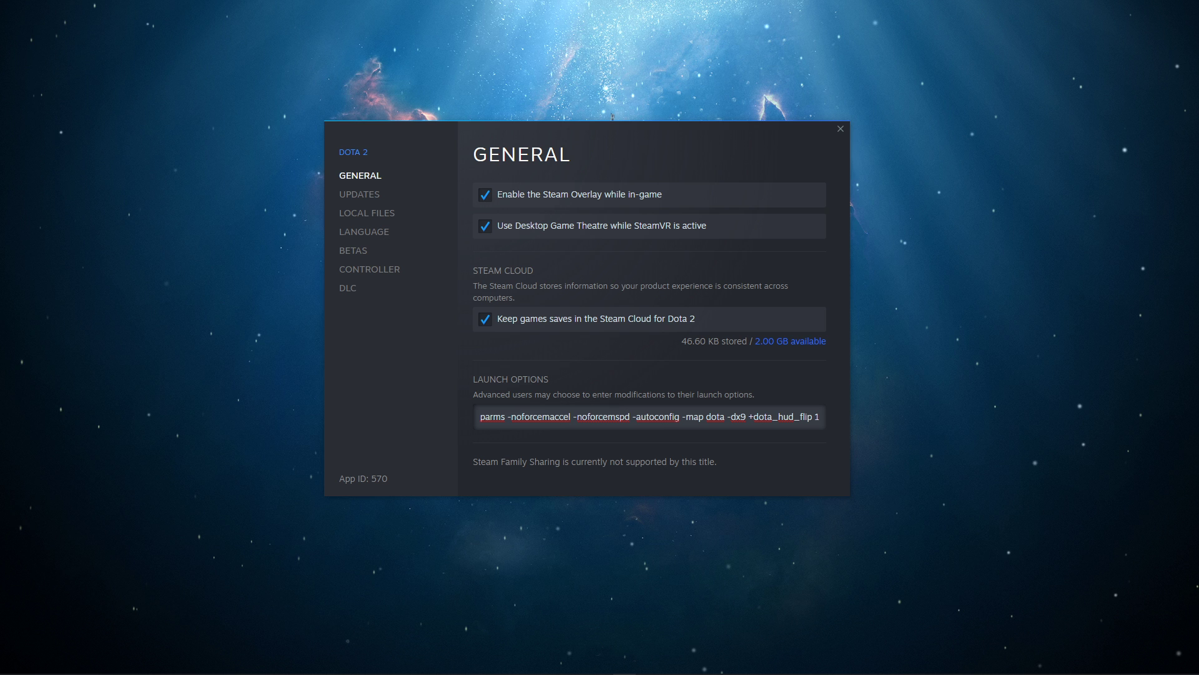
{"action": "left_click", "coordinate": [647, 417]}
{"action": "type", "text": " +"}
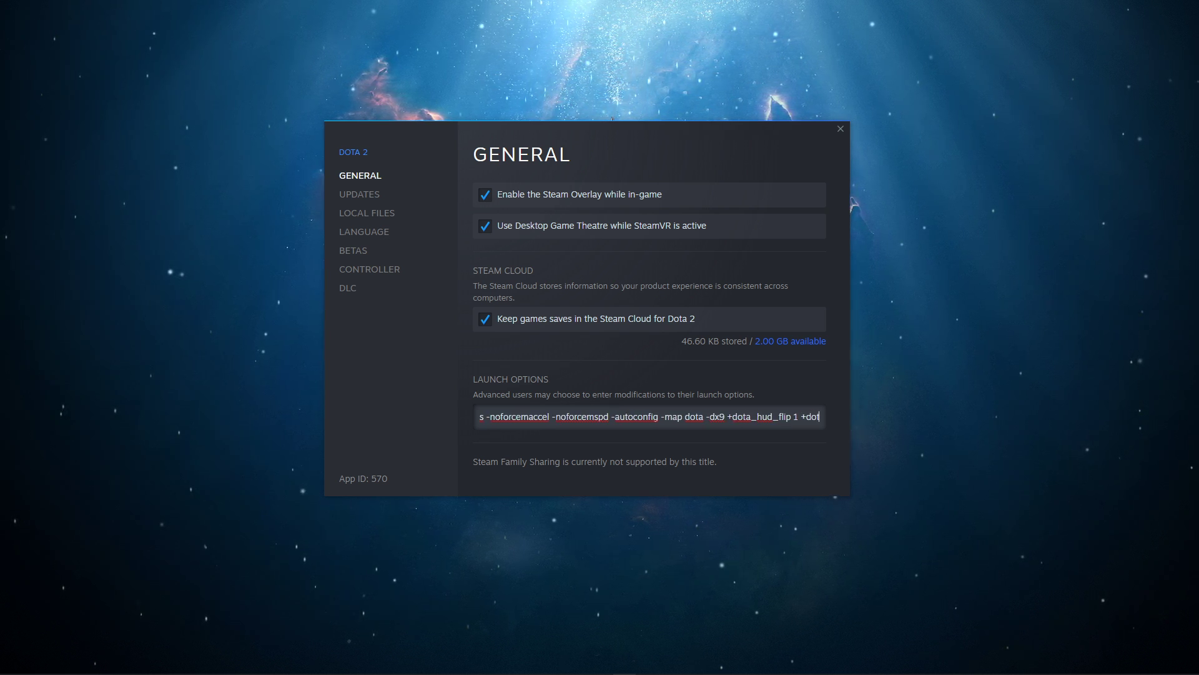
{"action": "type", "text": "dota_minimap_hero_size 1000 +dota_minimap_ping_duration 3"}
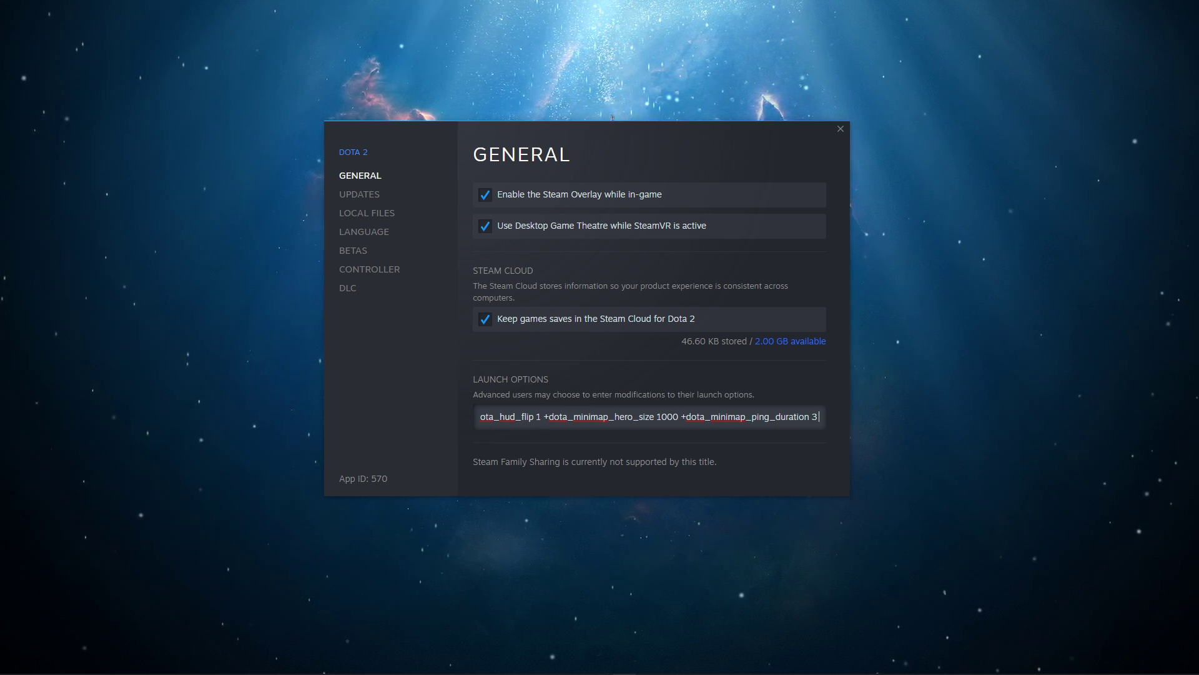
{"action": "type", "text": "+fps_max 300"}
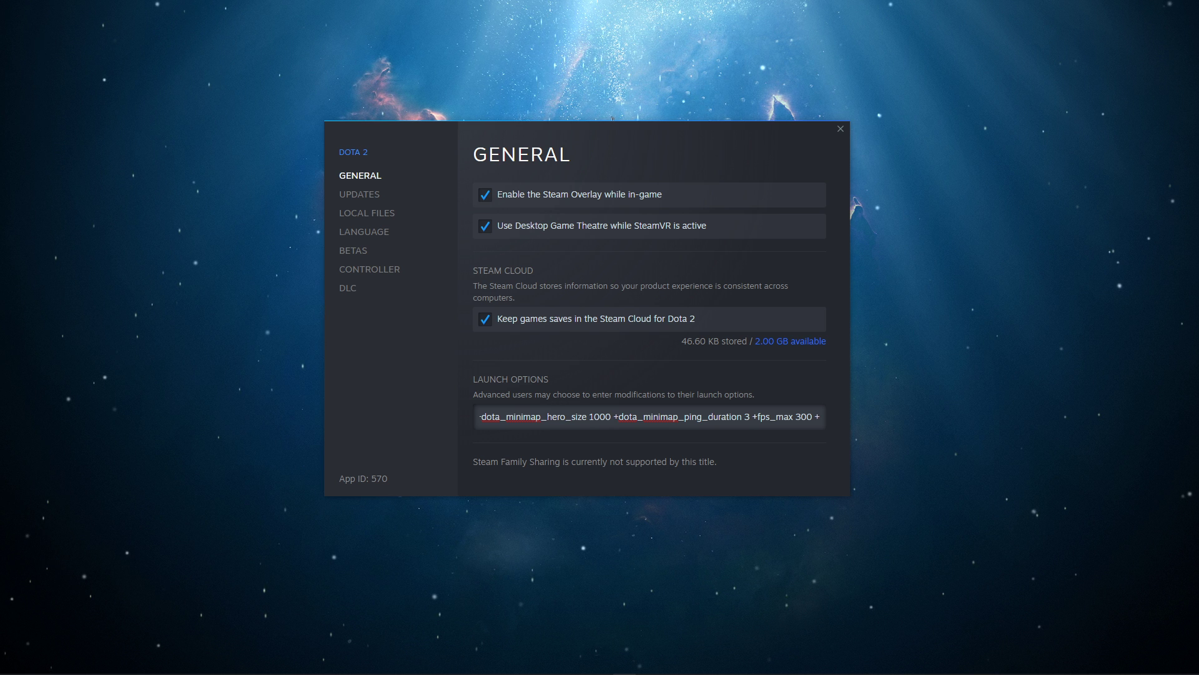
Step: Append '+cl-showfps 1' to end the launch options string
{"action": "type", "text": "+cl-showfps 1"}
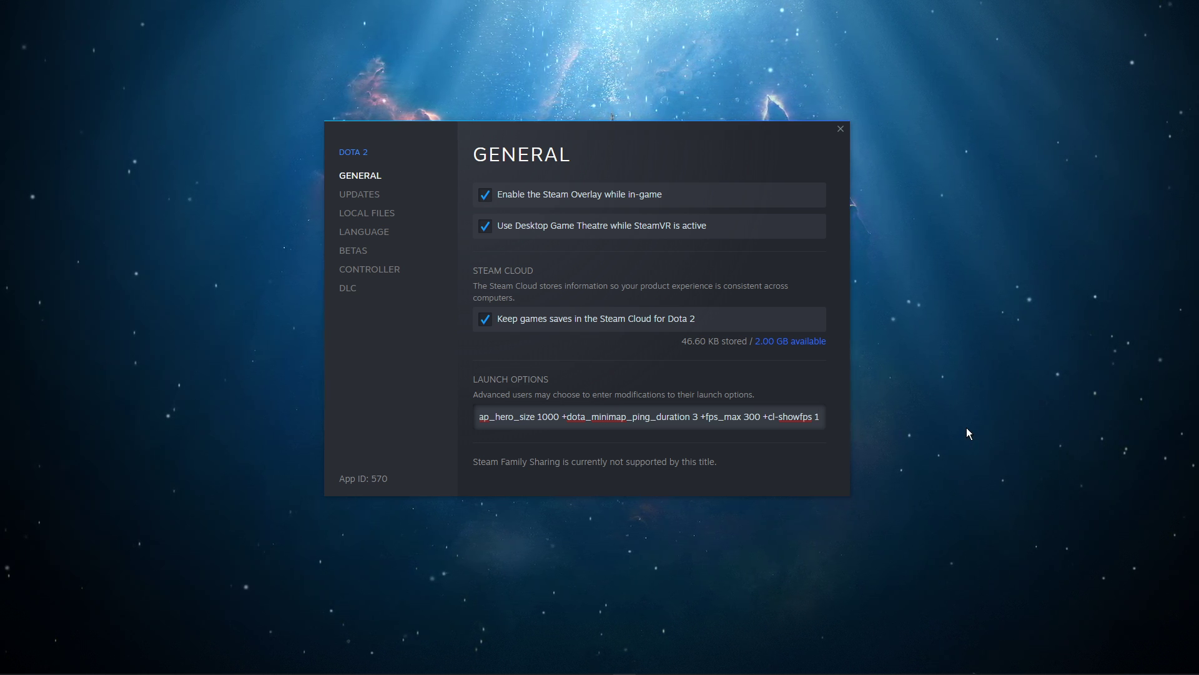
{"action": "mouse_move", "coordinate": [1007, 296]}
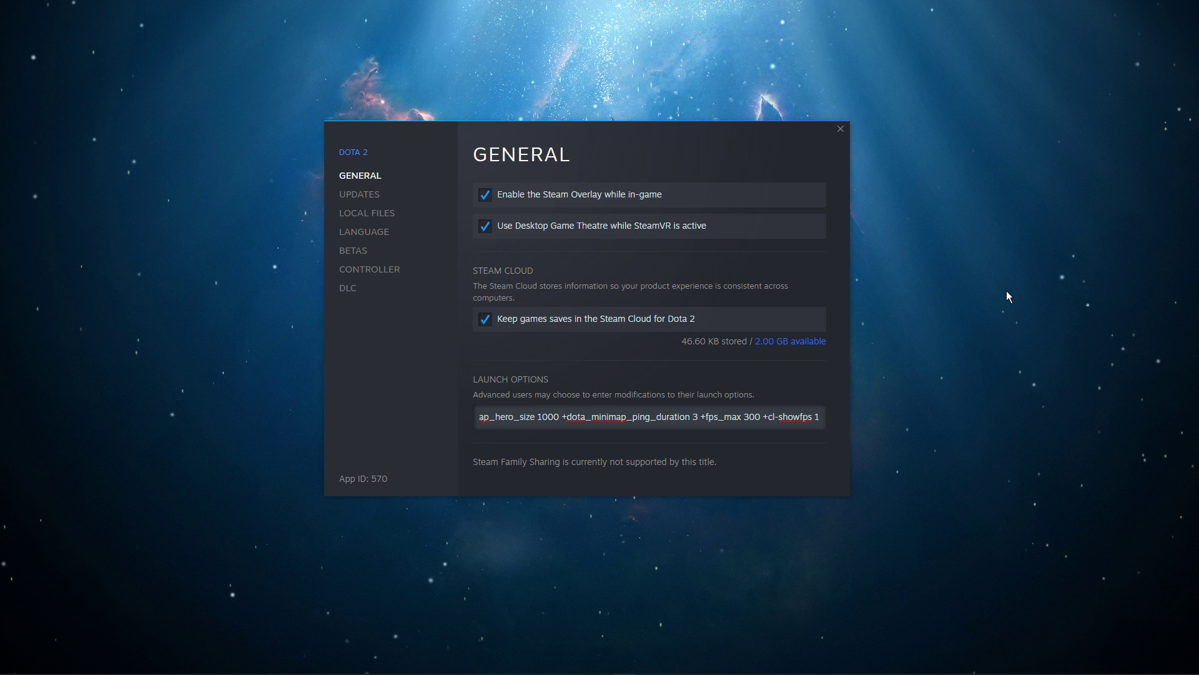
{"action": "mouse_move", "coordinate": [546, 90]}
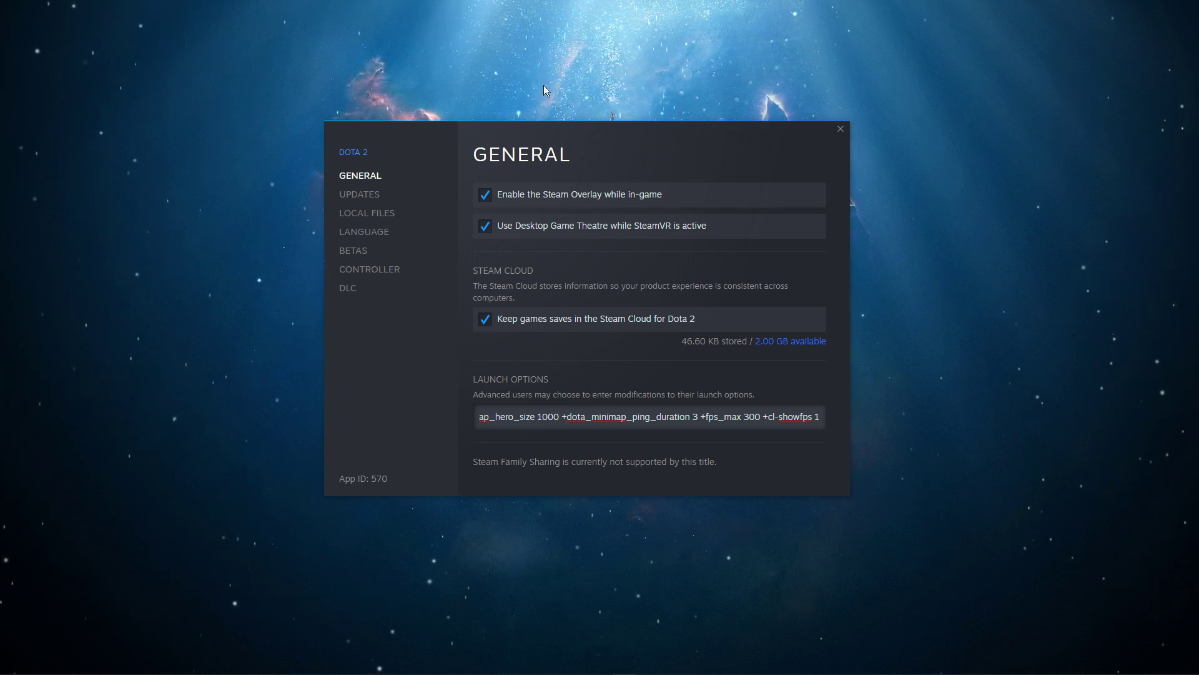